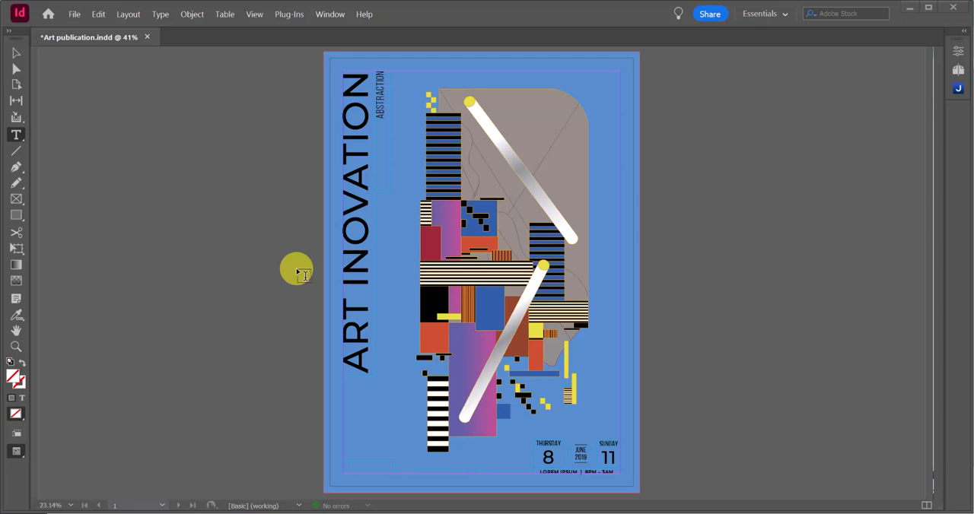
mouse_move(306, 131)
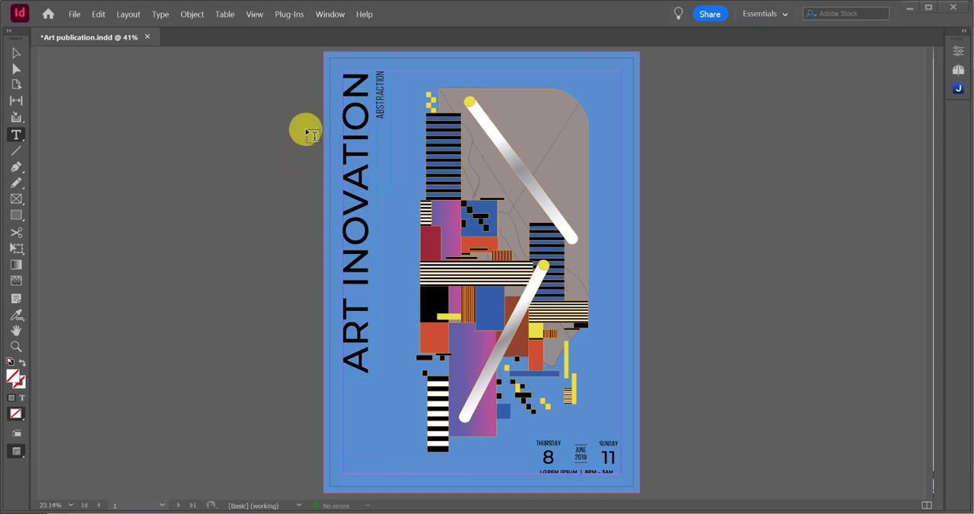
Step: Launch the Joomag - Publish a document extension from the Window menu
left_click(329, 13)
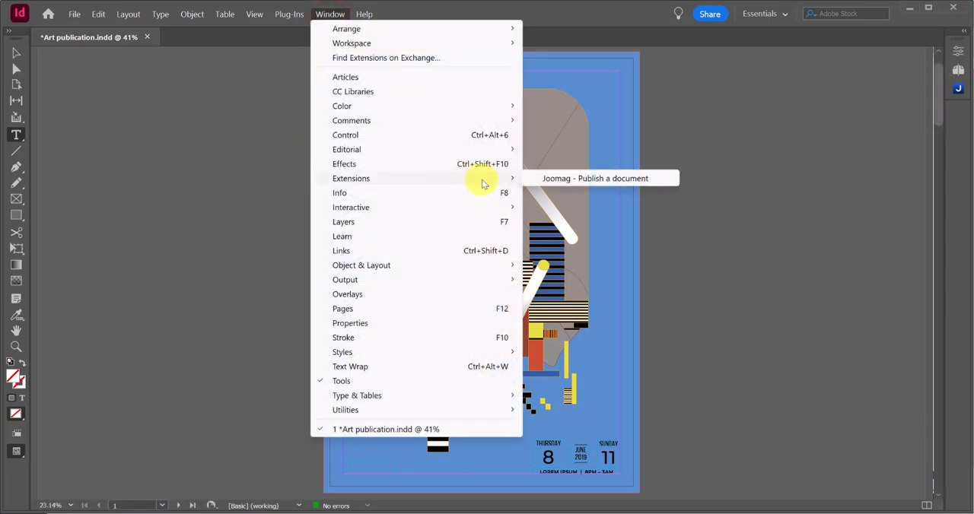
left_click(595, 178)
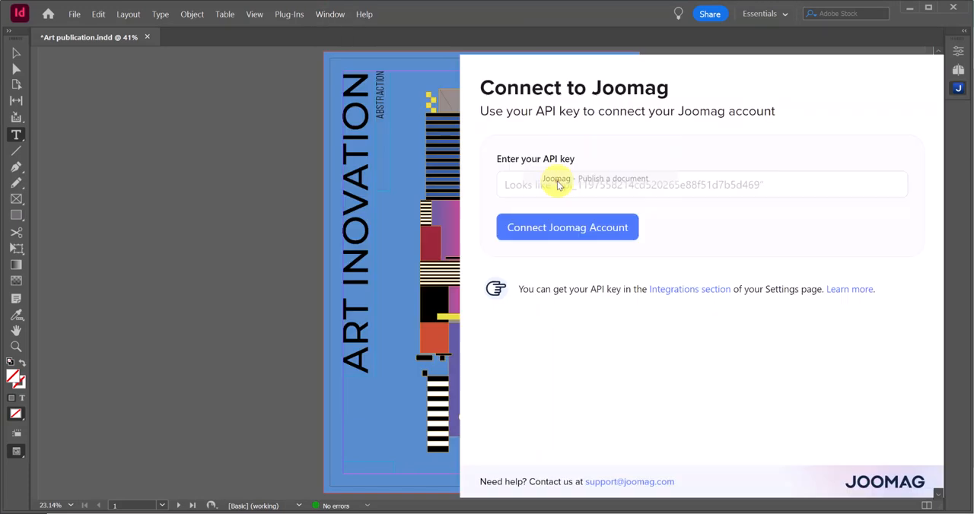
Step: Paste the Joomag API key into the extension and connect the account
left_click(624, 184)
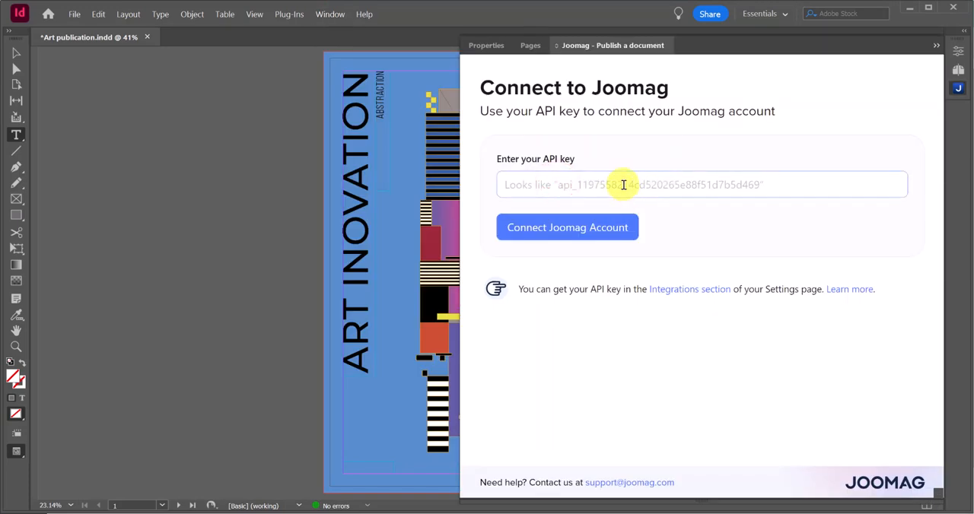
key("alt+tab")
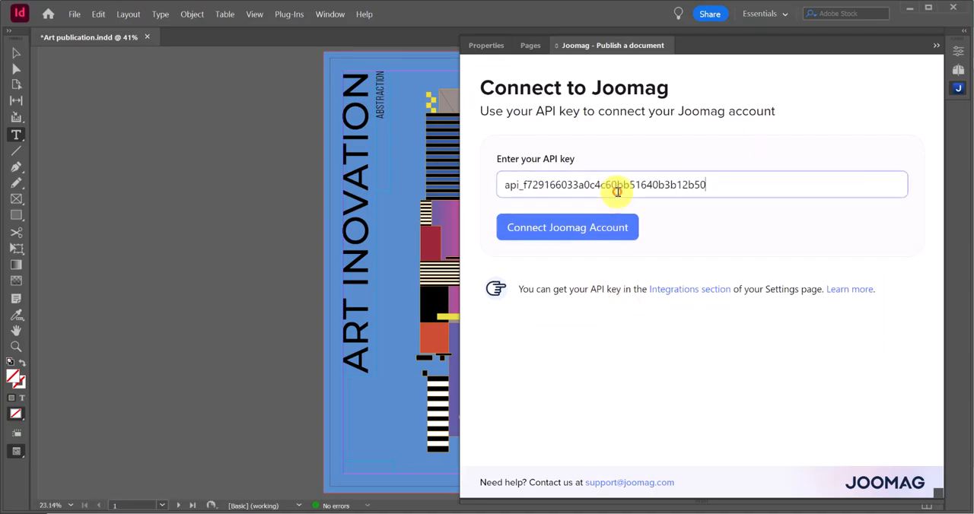
left_click(567, 227)
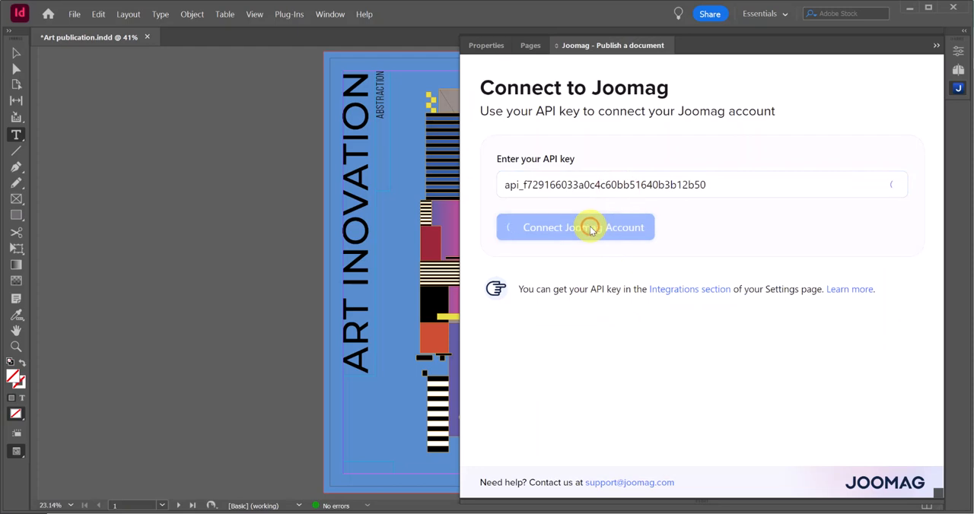
left_click(575, 226)
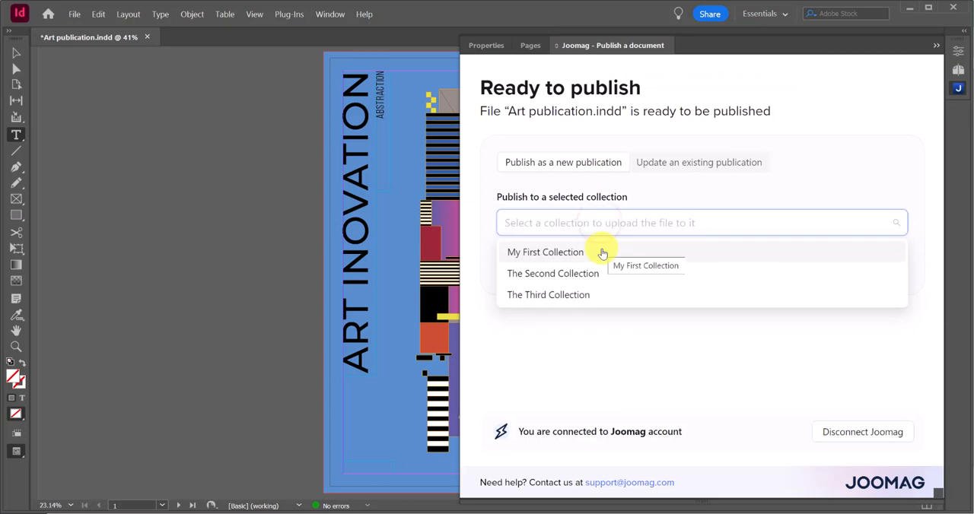
Step: Choose Art publication as the existing publication and send the document as its update
left_click(544, 252)
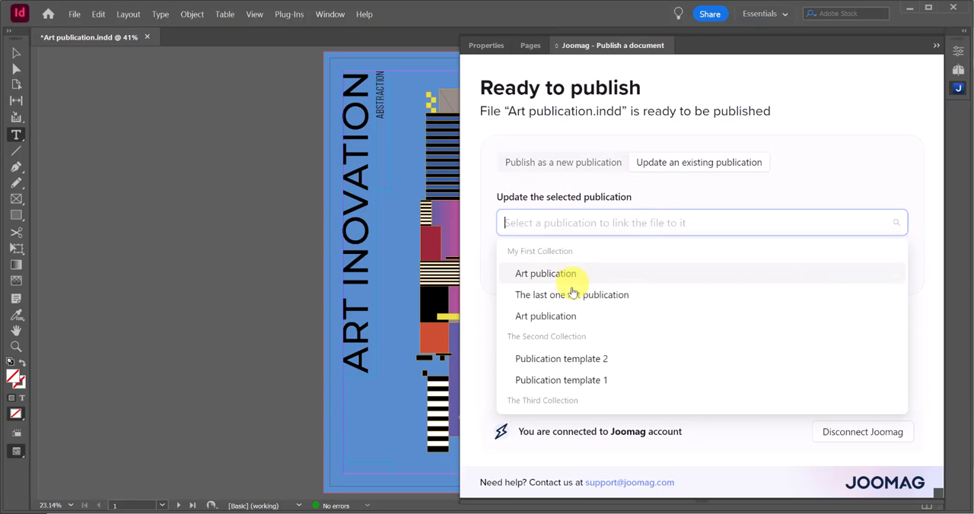
left_click(545, 273)
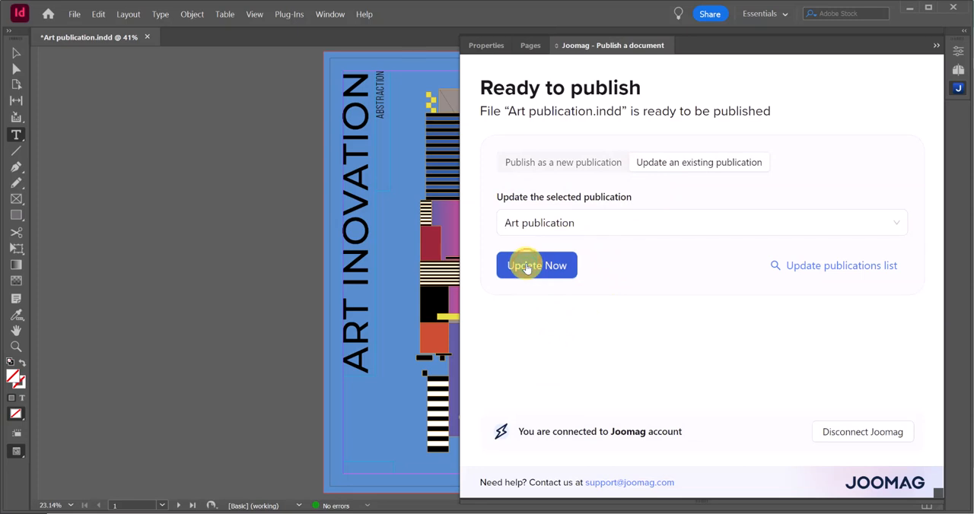
left_click(536, 265)
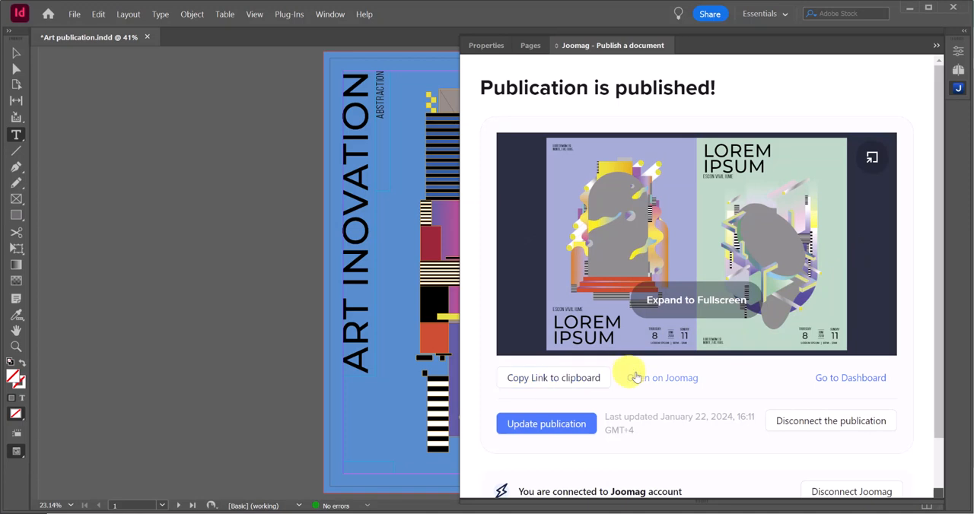
mouse_move(683, 384)
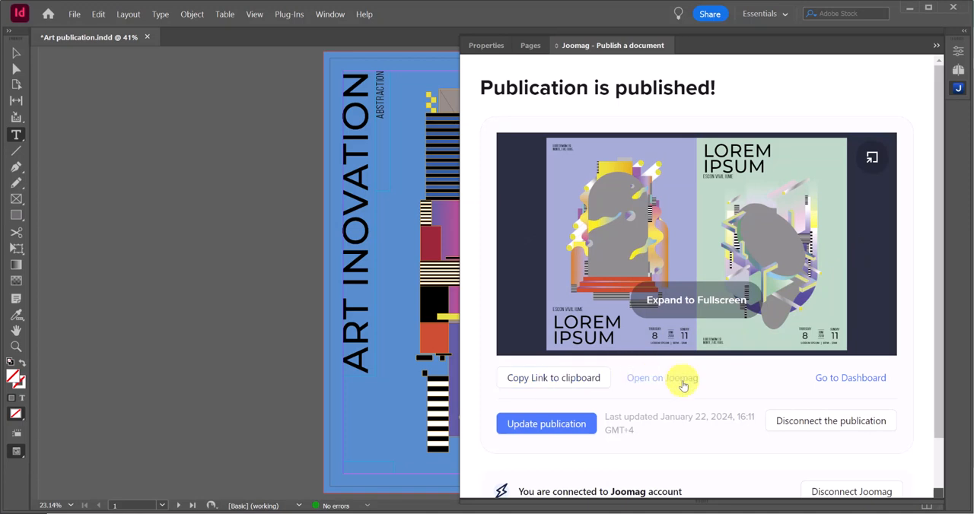
mouse_move(853, 377)
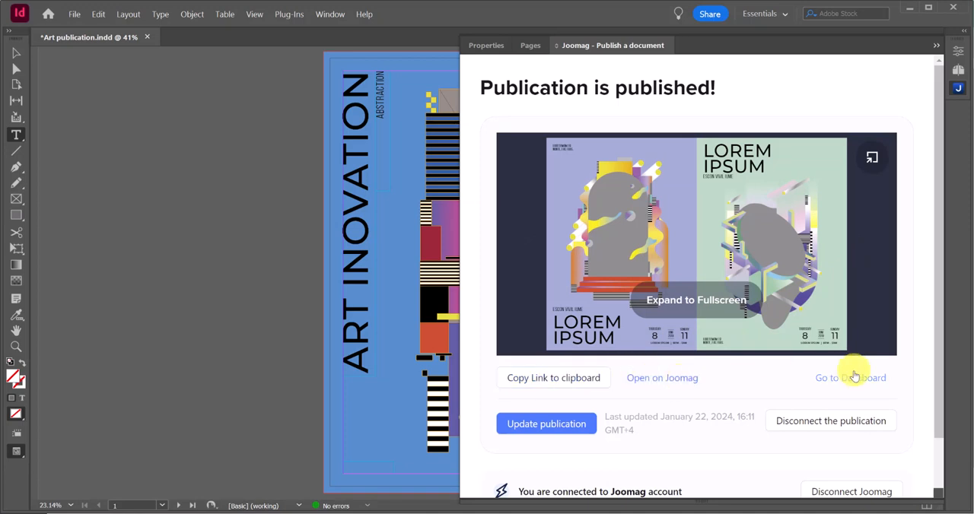
mouse_move(720, 384)
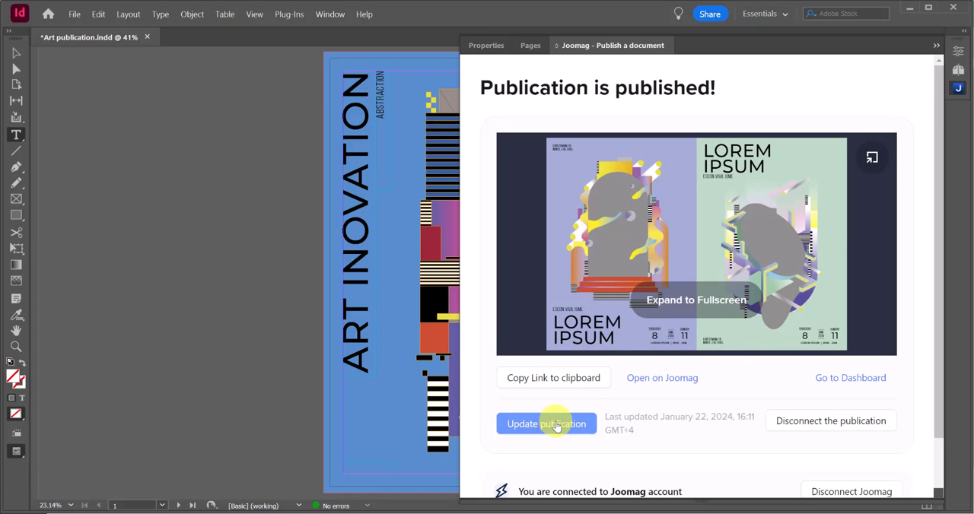
mouse_move(831, 421)
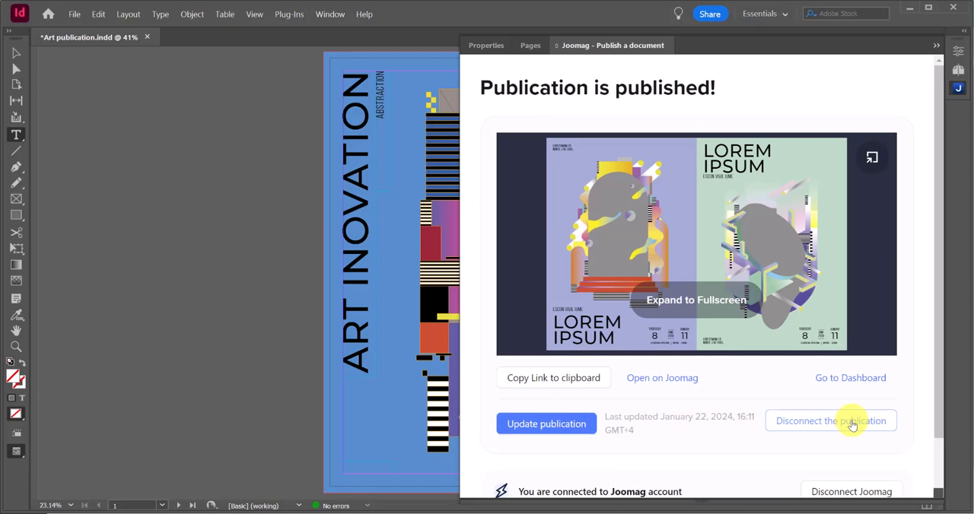
Step: Disconnect the document from its Joomag publication and switch to updating an existing publication
left_click(830, 421)
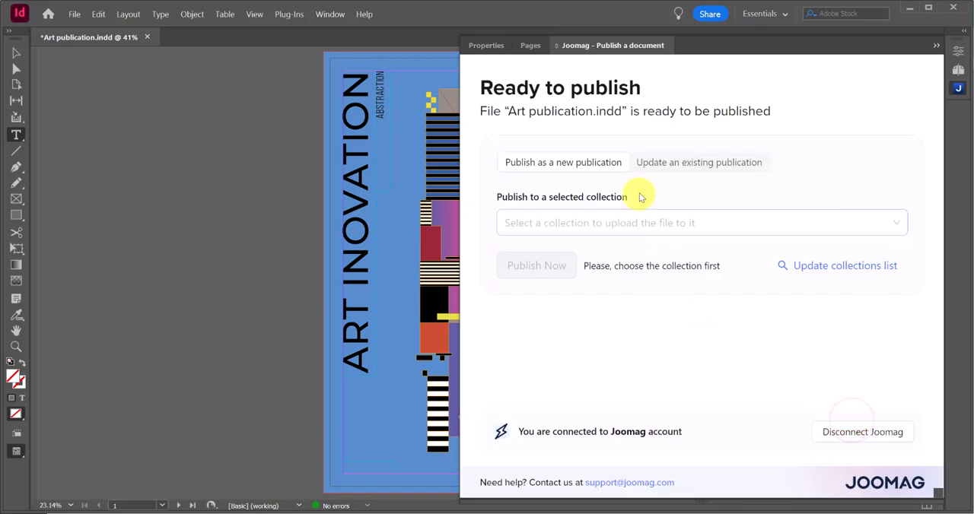
mouse_move(667, 162)
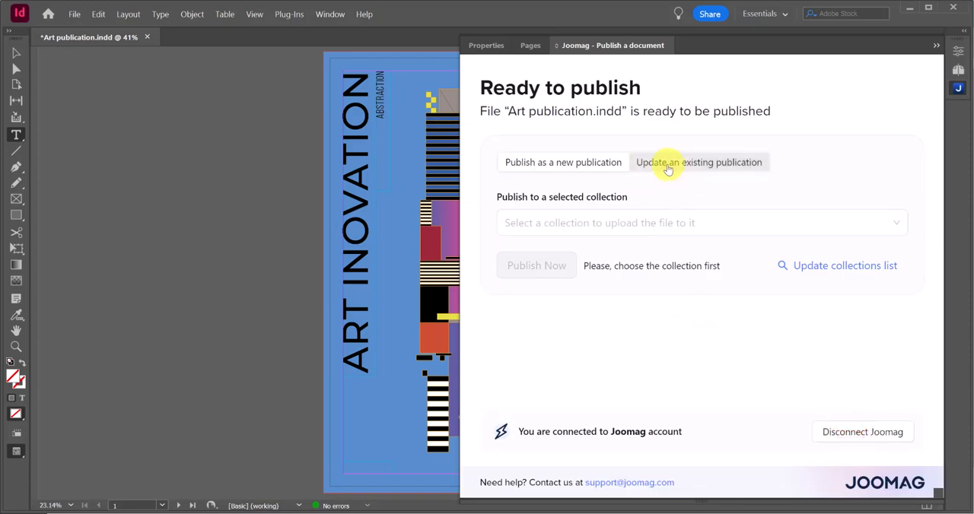
left_click(698, 162)
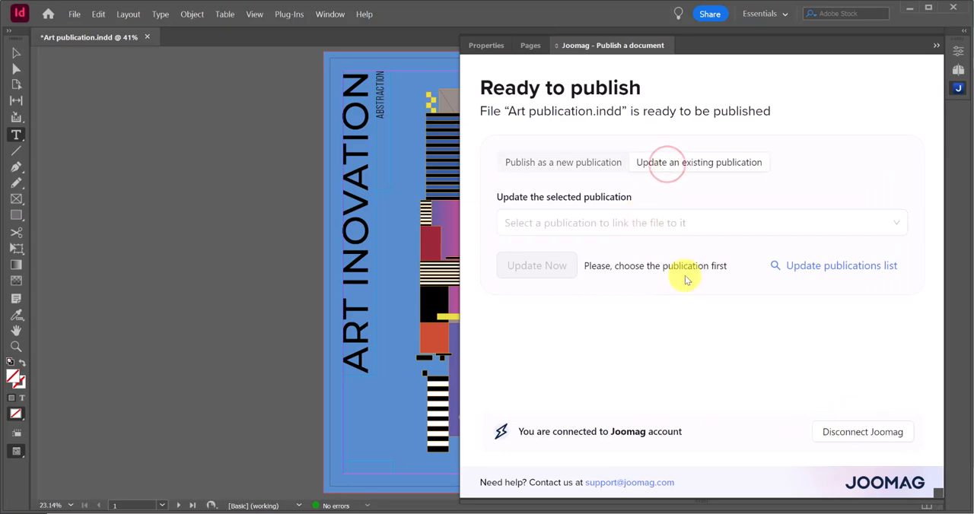